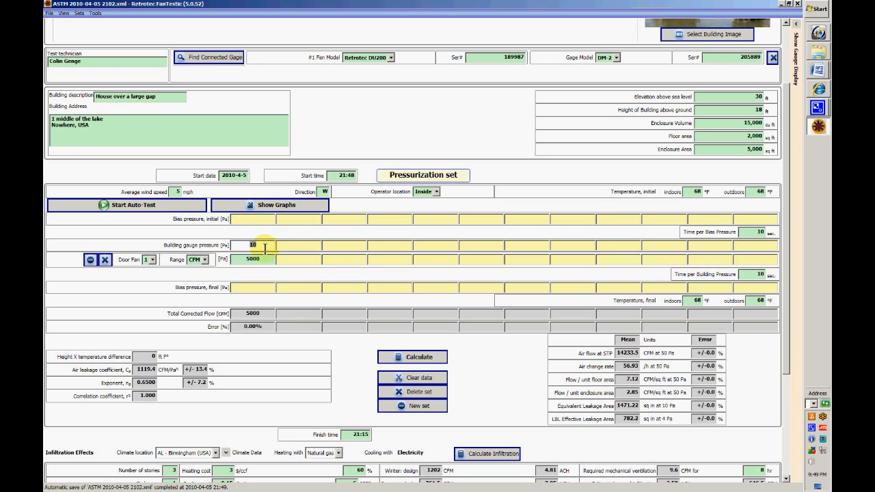
Record the first reading as 50 Pa building pressure with 1500 CFM fan flow
type("50")
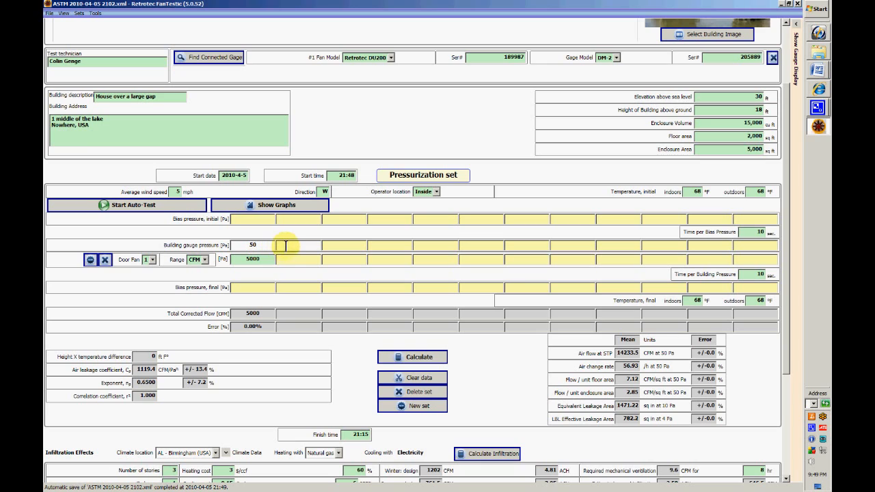
mouse_move(267, 245)
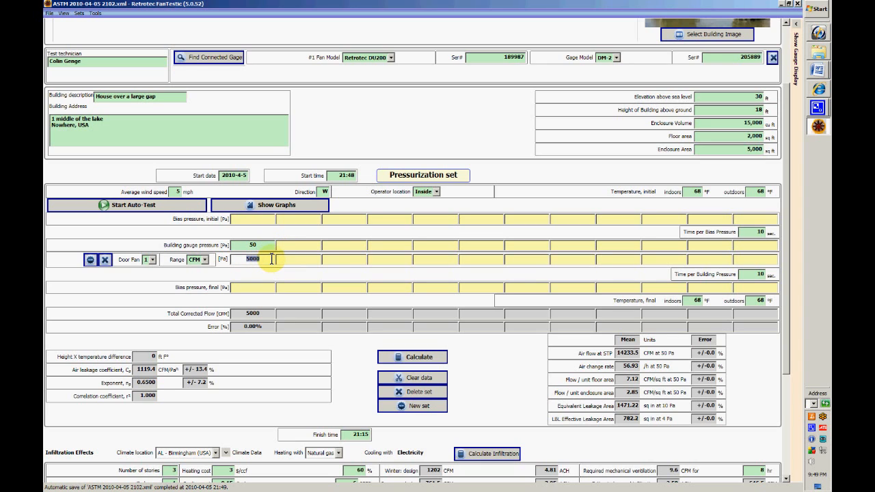
type("1500")
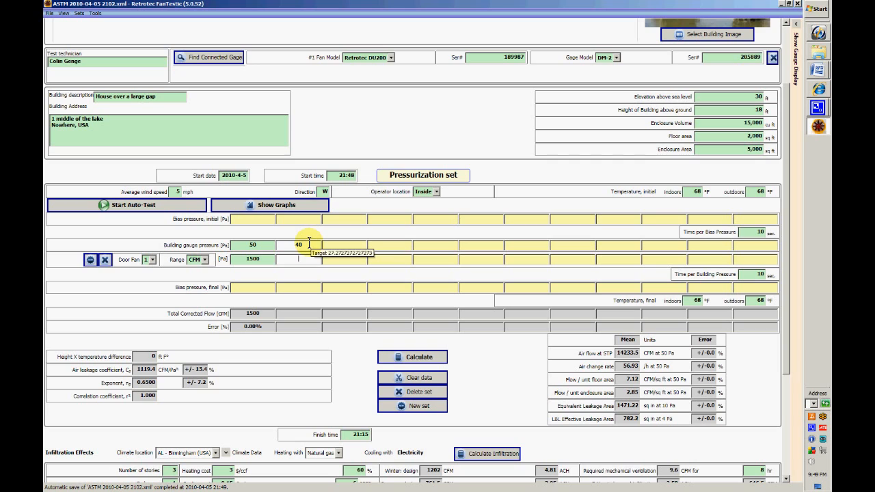
Record readings at 40, 30, 20 and 10 Pa with flows 1250, 1000, 800 and 600 CFM
type("12050")
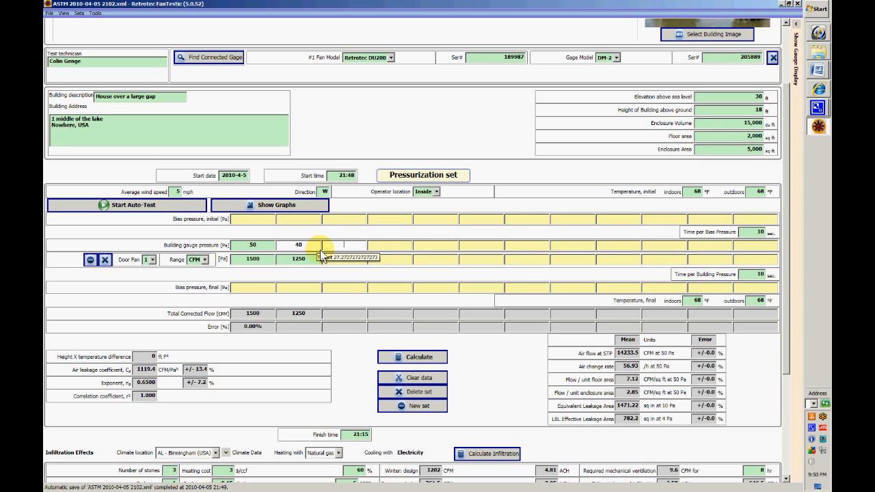
type("30")
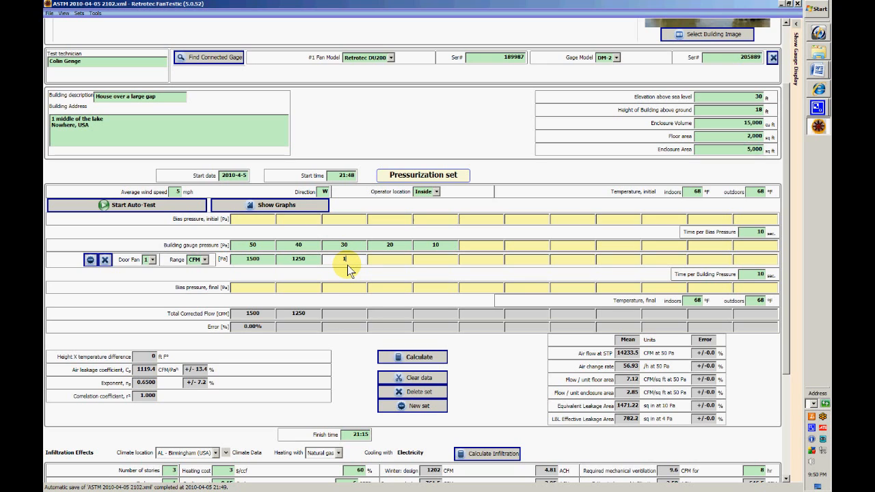
type("1000")
left_click(389, 260)
type("800")
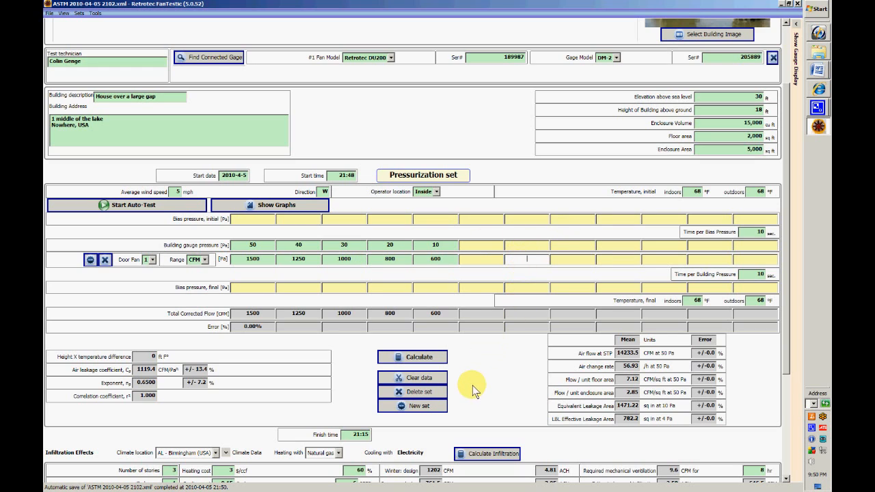
Calculate per-point errors and leakage results, about 1412 CFM at 50 Pa
left_click(413, 355)
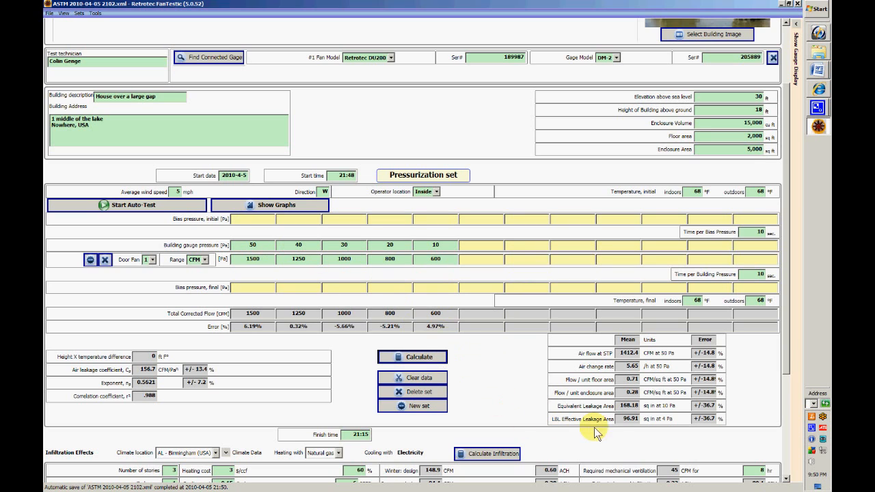
mouse_move(727, 368)
type("15")
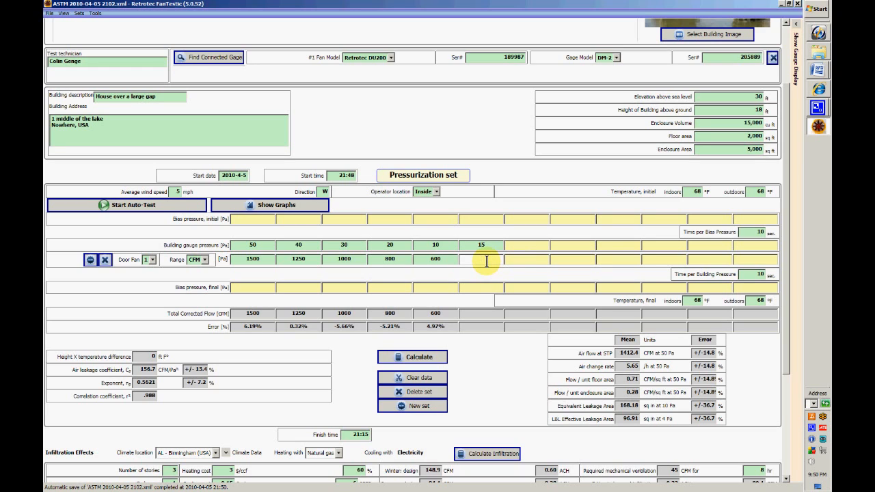
Add readings at 15, 25 and 45 Pa with flows 700, 900 and 1175 CFM, recalculating along the way
type("700")
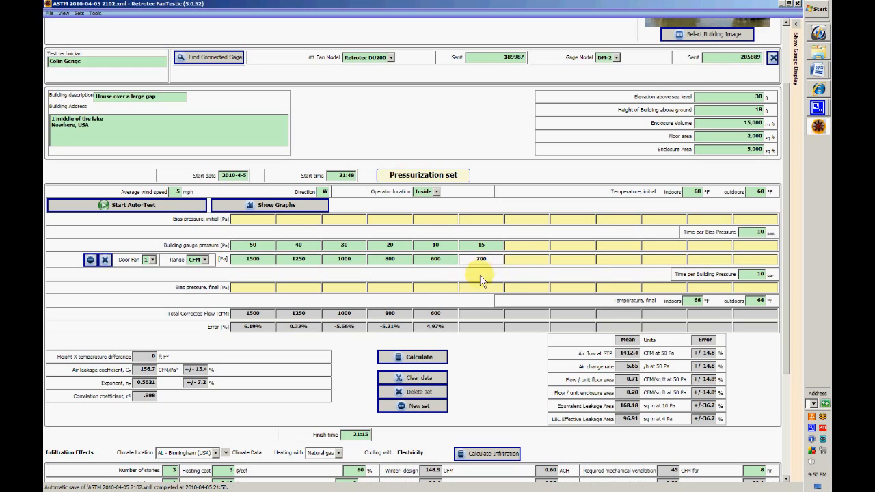
left_click(412, 356)
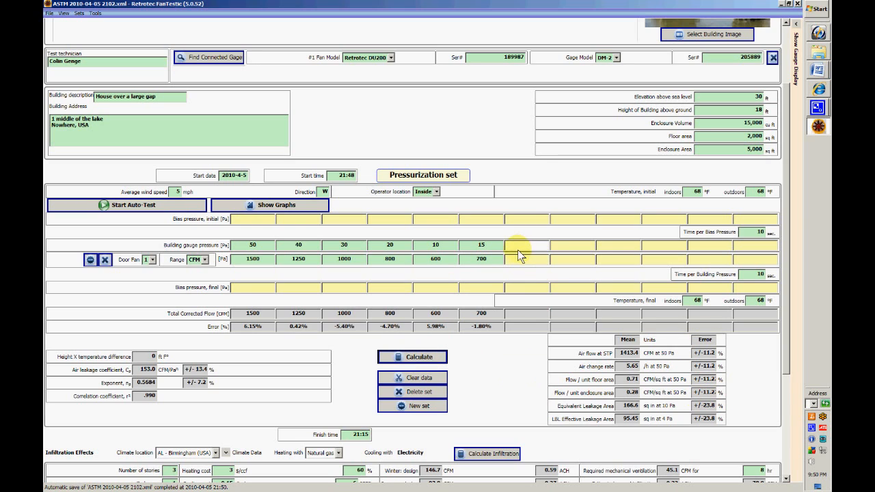
type("25")
left_click(527, 259)
type("900")
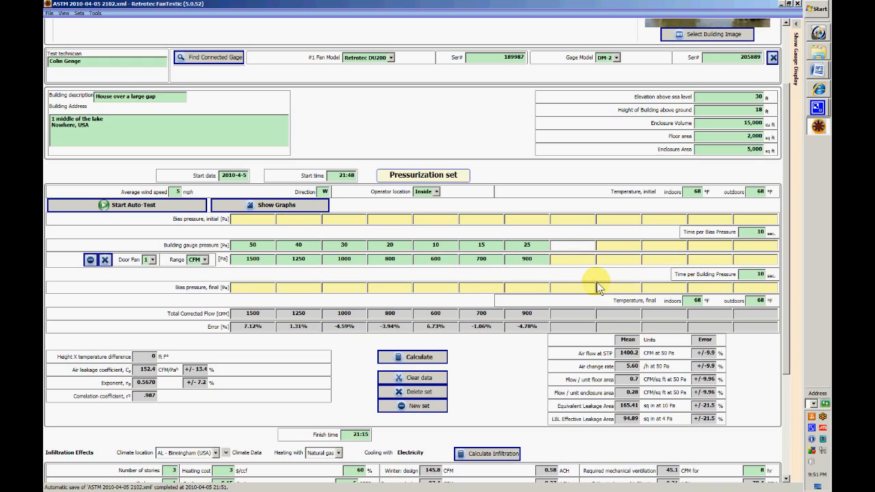
type("45")
left_click(573, 260)
type("1375")
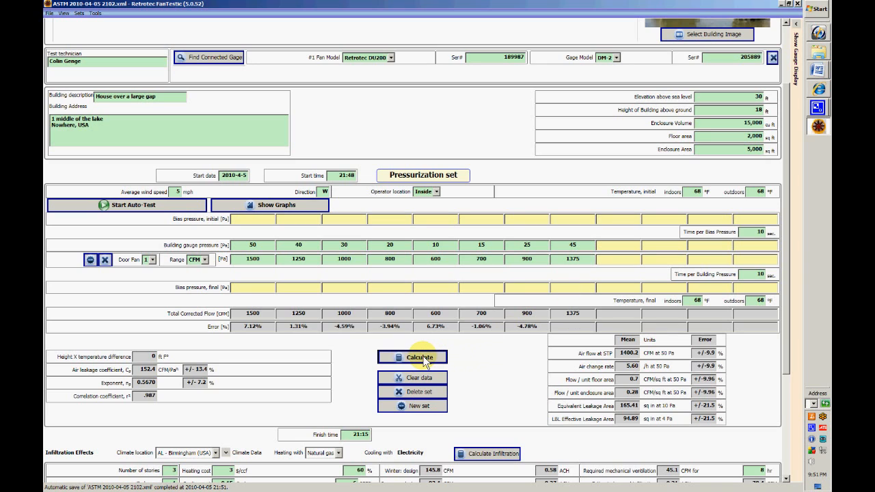
Recalculate with all eight readings, giving about 1417 CFM at 50 Pa and smaller confidence-limit errors
left_click(413, 357)
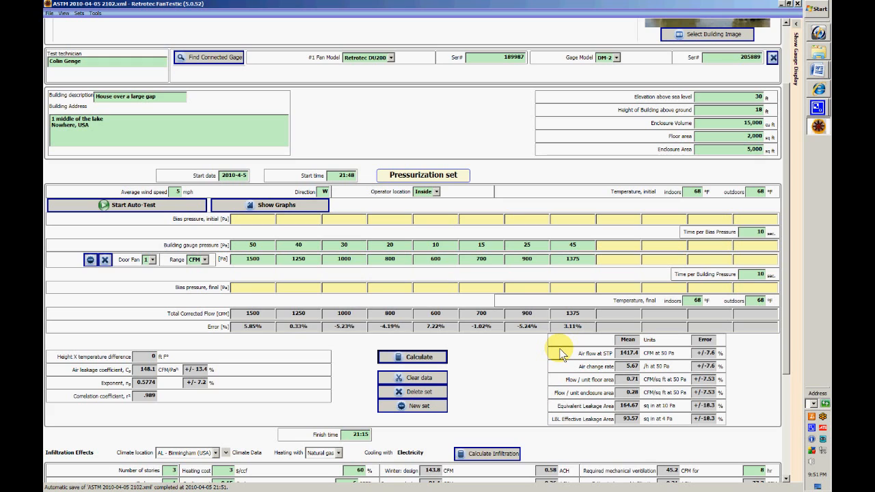
mouse_move(732, 373)
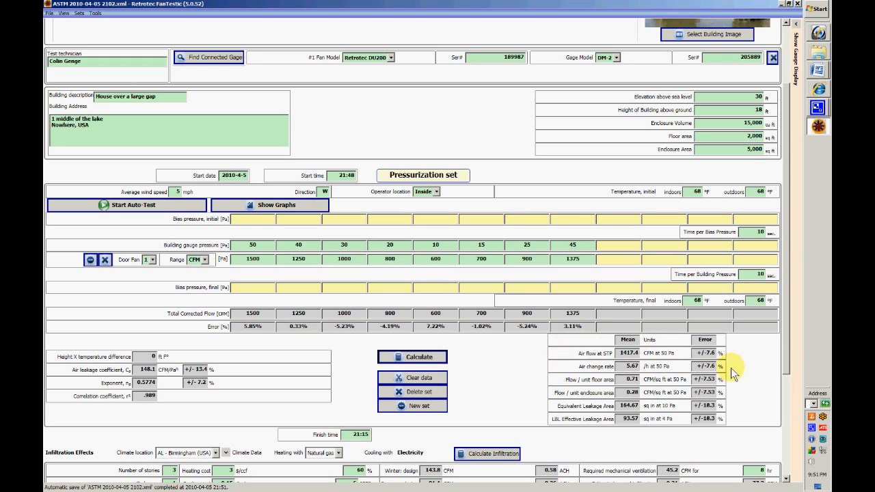
mouse_move(706, 423)
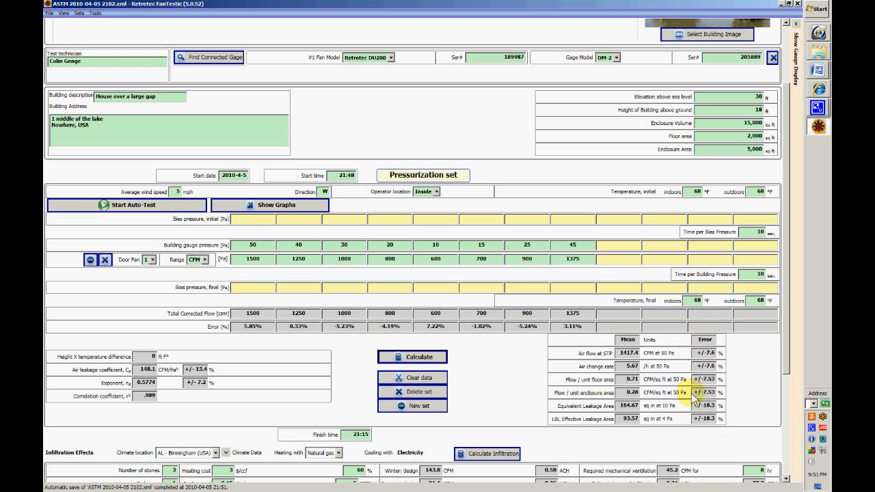
mouse_move(714, 429)
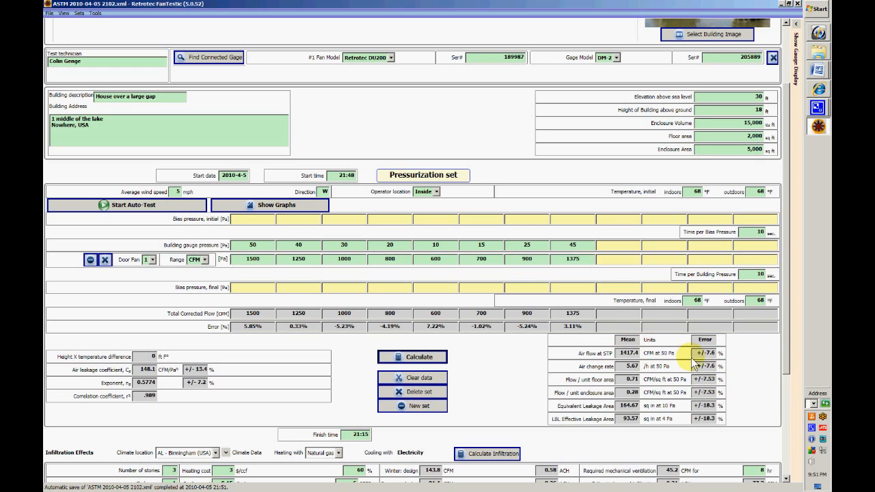
mouse_move(717, 361)
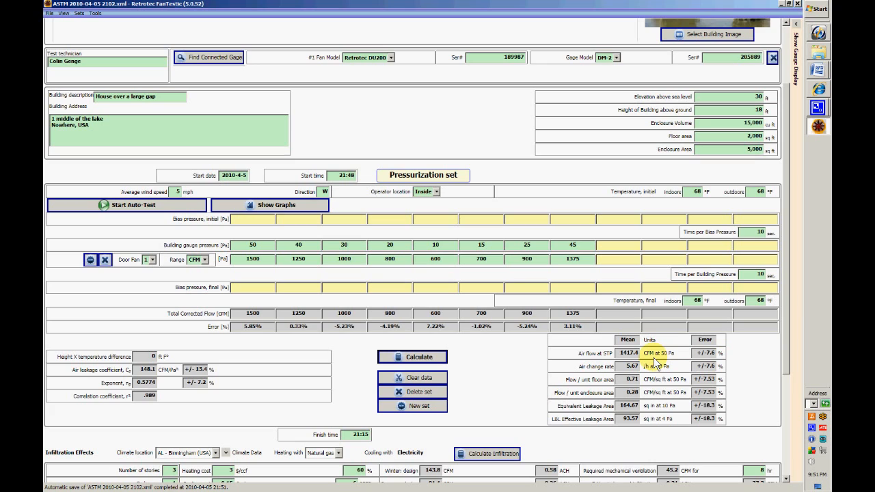
mouse_move(727, 429)
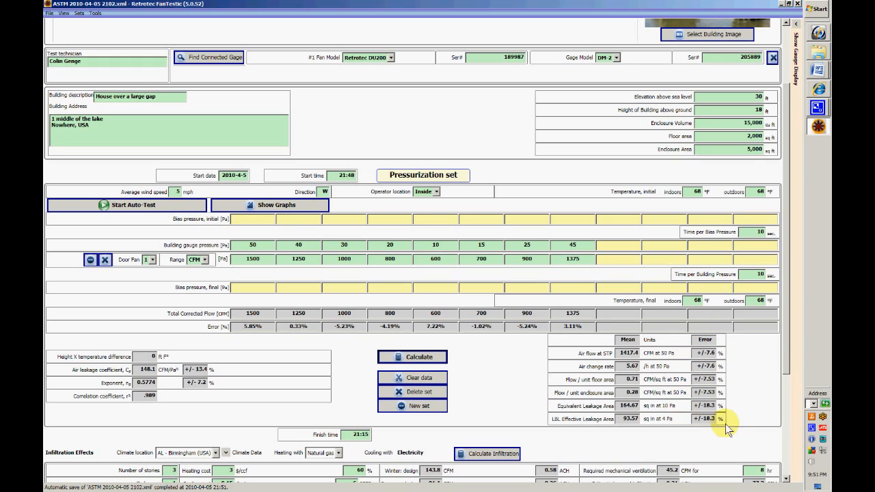
mouse_move(730, 405)
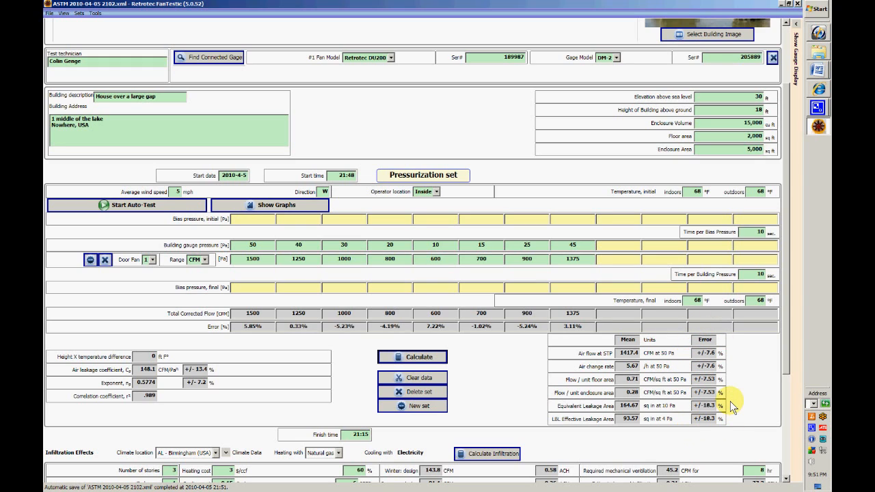